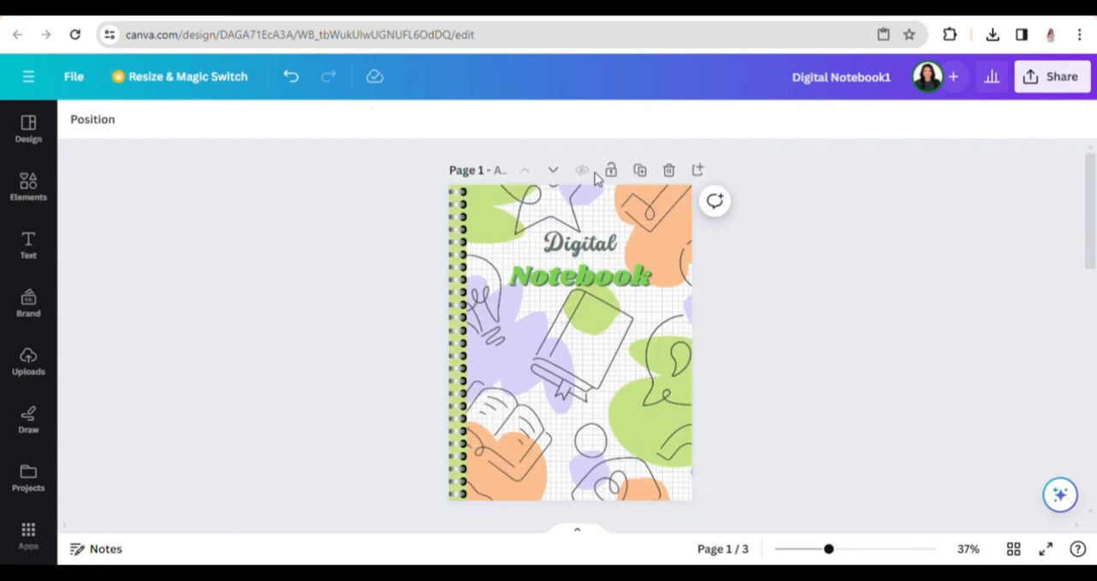
- Download the notebook designs from Canva as PNG images, all 4 pages
left_click(579, 244)
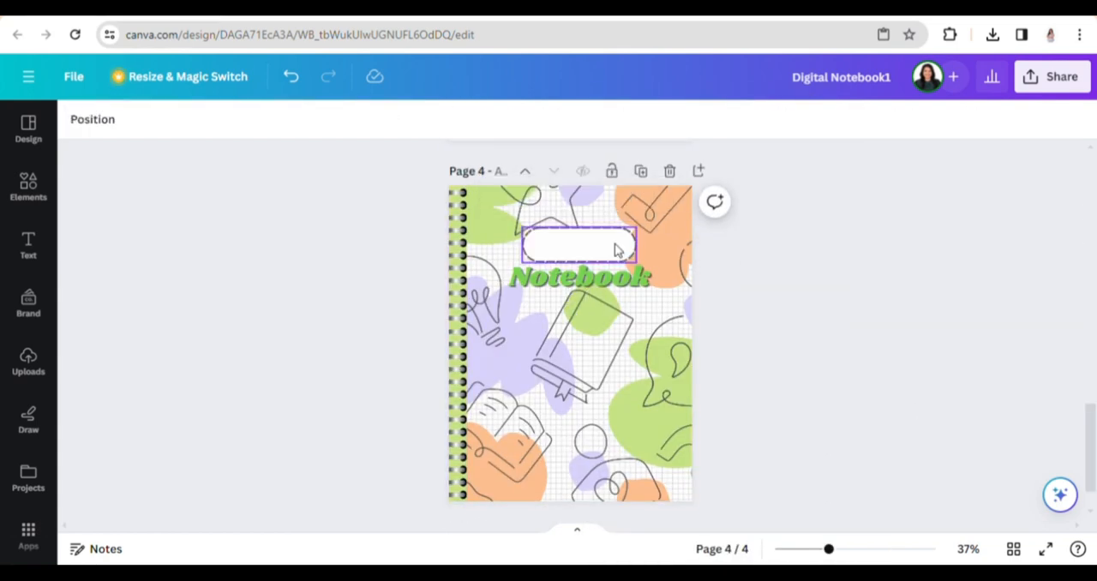
left_click(28, 360)
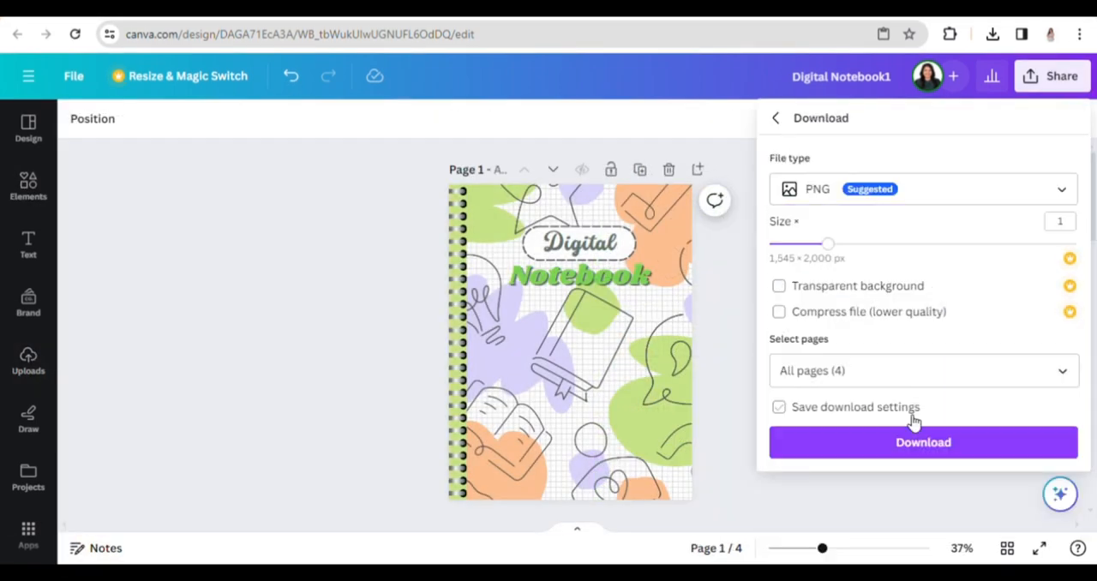
left_click(922, 442)
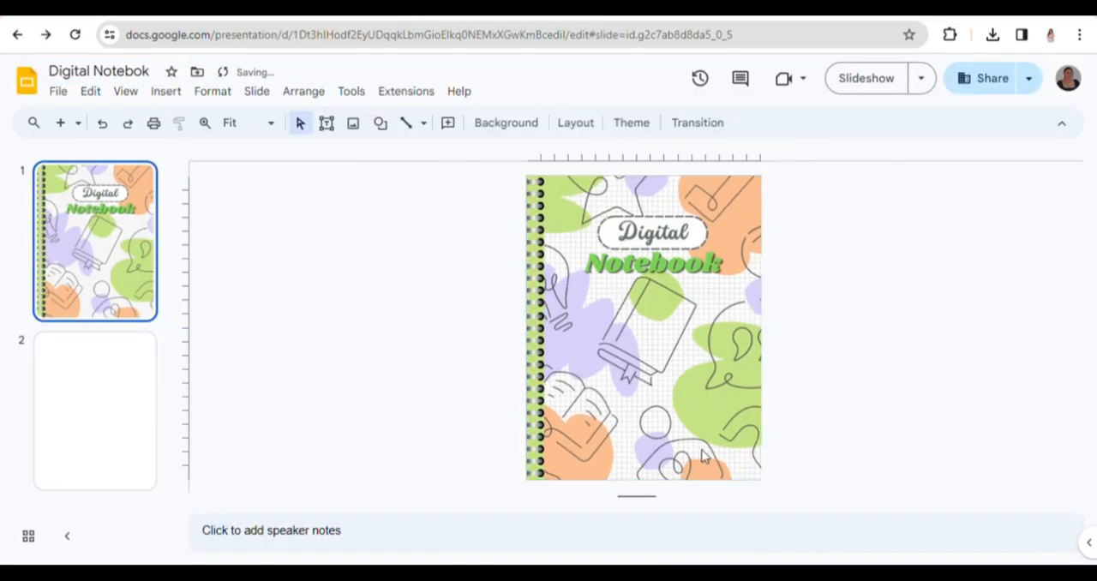
- Insert the Canva page PNGs as full-slide images, ending with the contact back cover
left_click(703, 457)
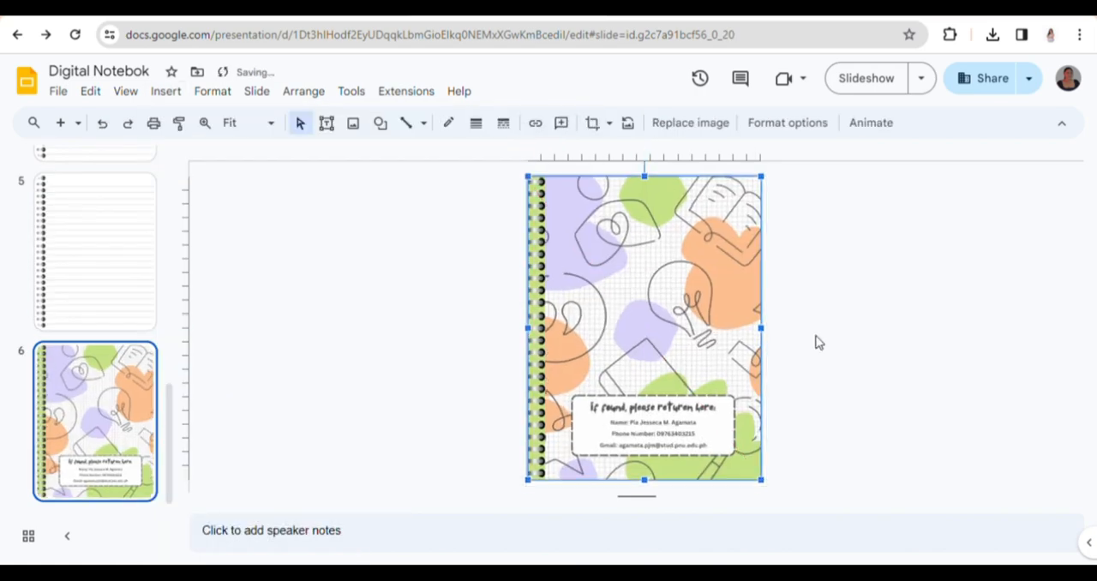
left_click(820, 343)
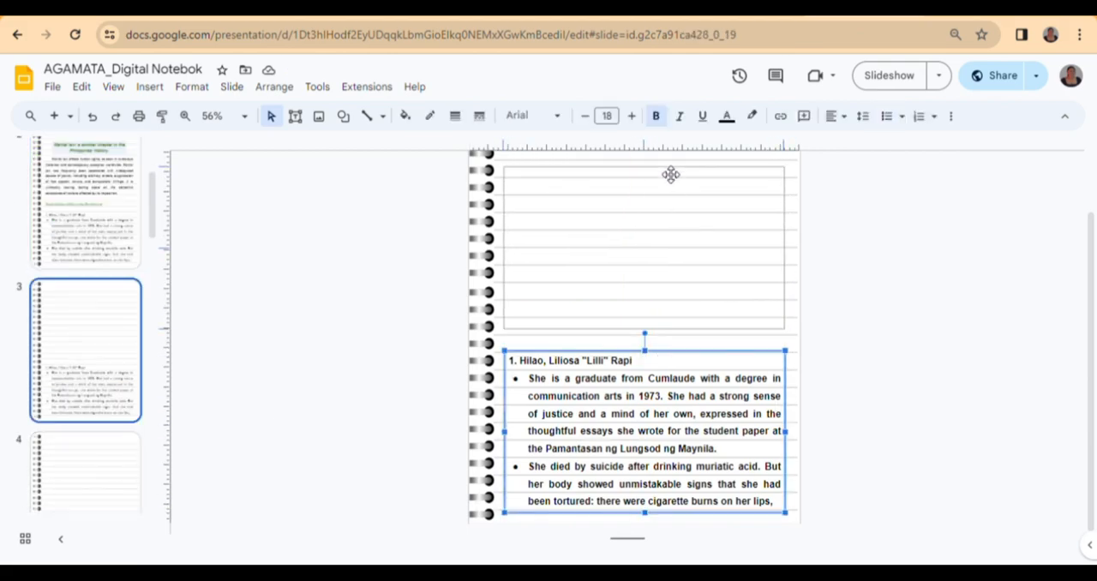
- Start the AGAMATA_Digital Notebook slideshow in full screen
left_click(888, 76)
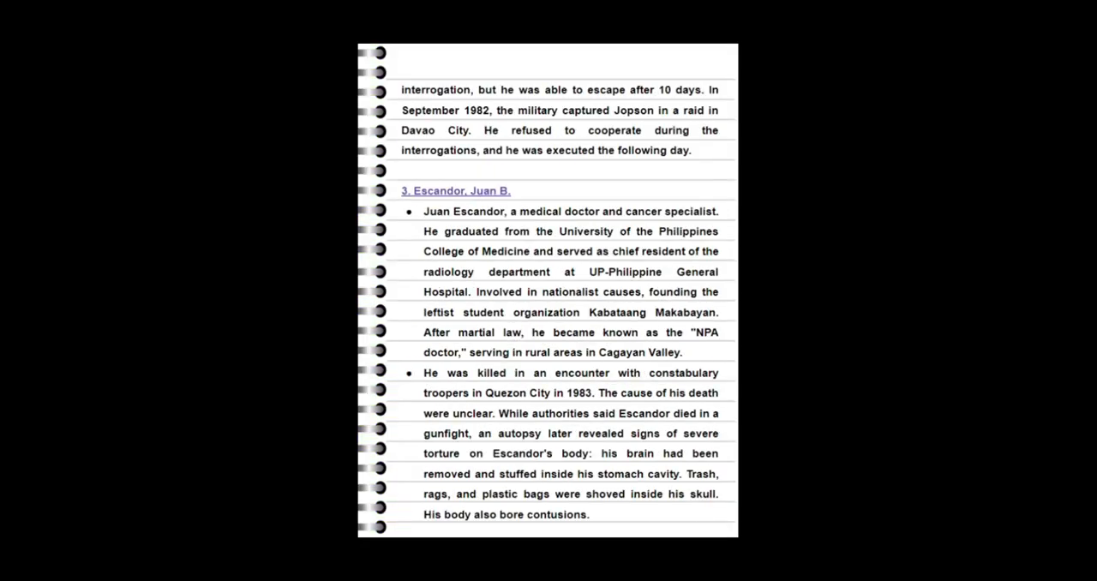